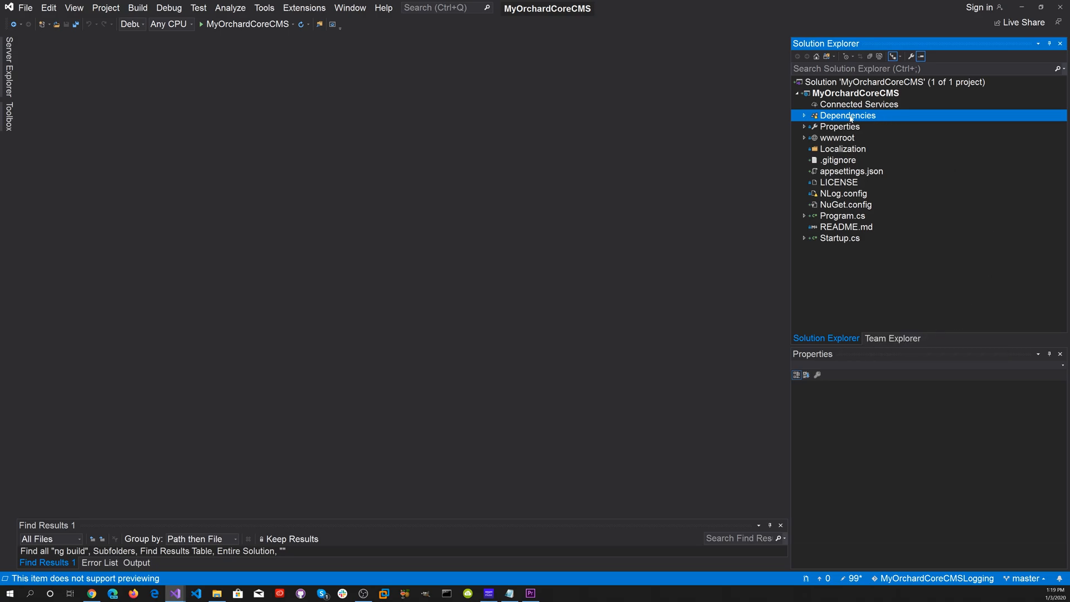
{"action": "mouse_move", "coordinate": [901, 151]}
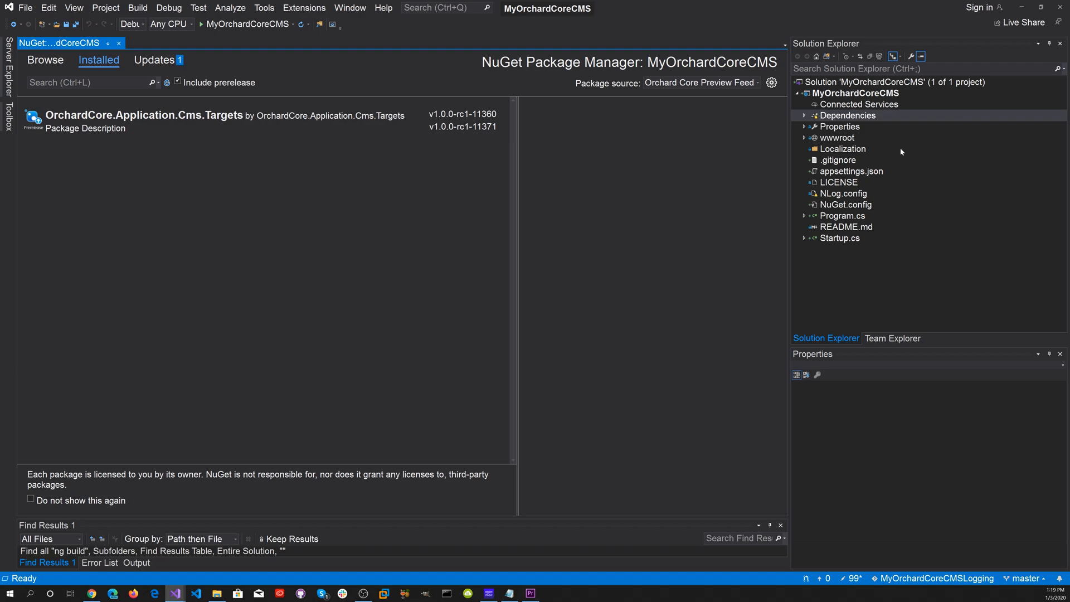
Step: Find OrchardCore.Logging.NLog in NuGet Browse and install it, confirming the Preview Changes
{"action": "left_click", "coordinate": [44, 60]}
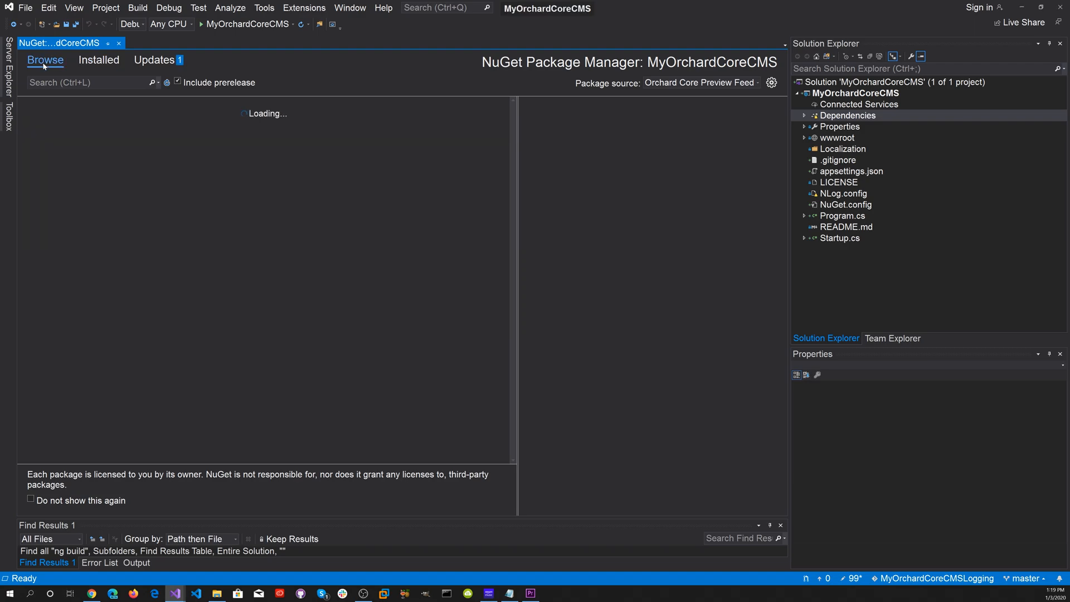
{"action": "right_click", "coordinate": [68, 82]}
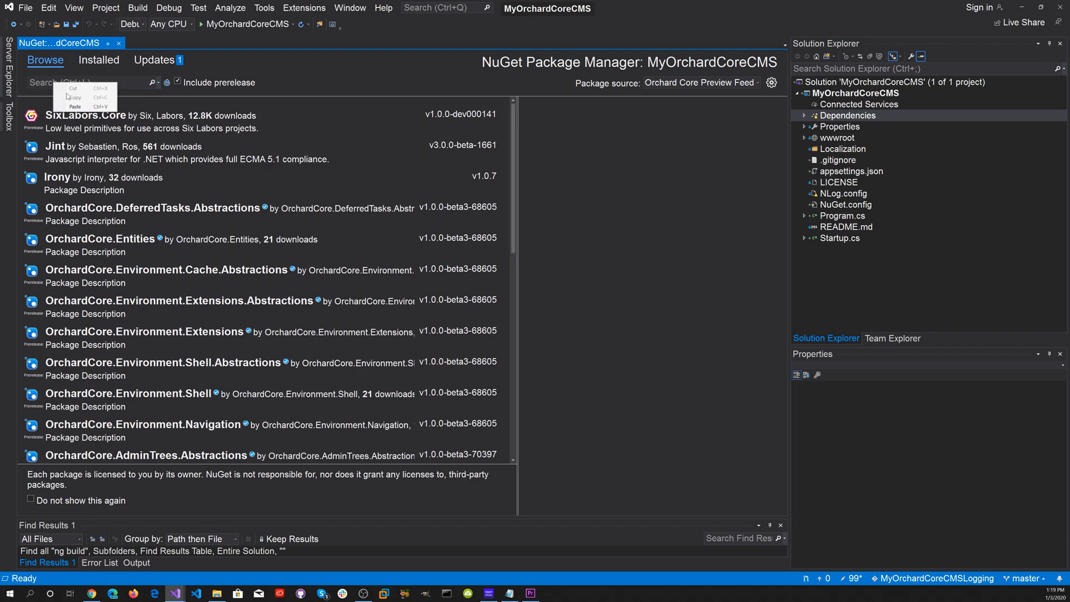
{"action": "type", "text": "OrchardCore.Logging.NLog"}
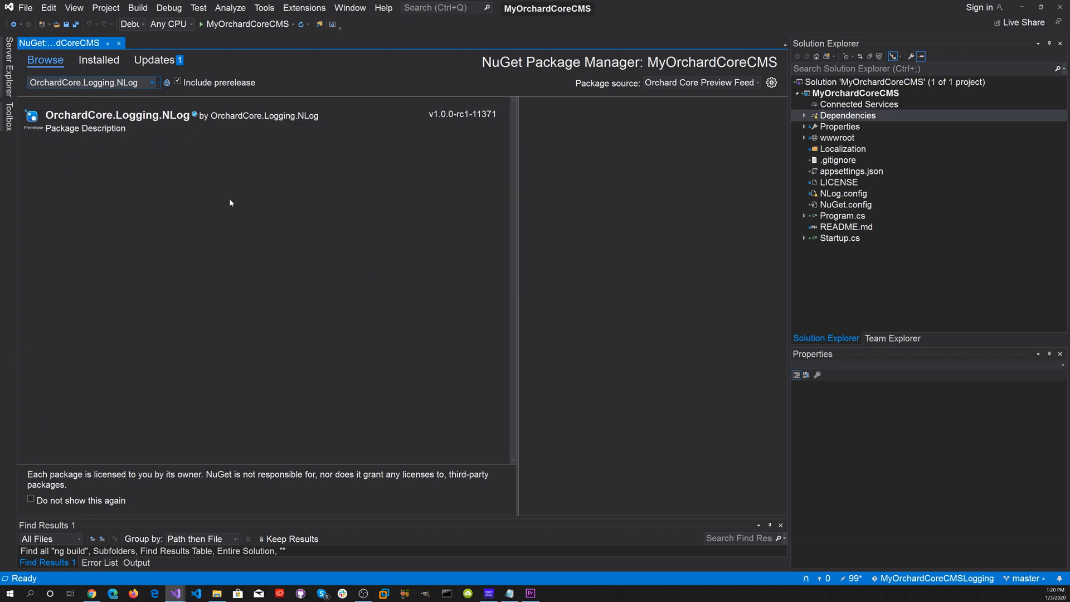
{"action": "left_click", "coordinate": [117, 115]}
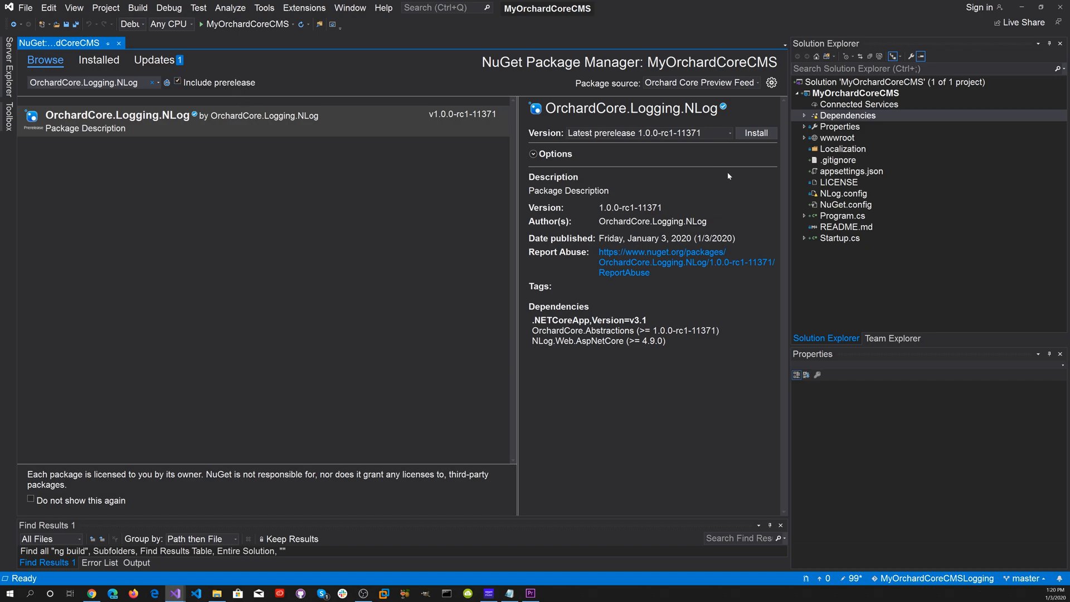
{"action": "left_click", "coordinate": [756, 132]}
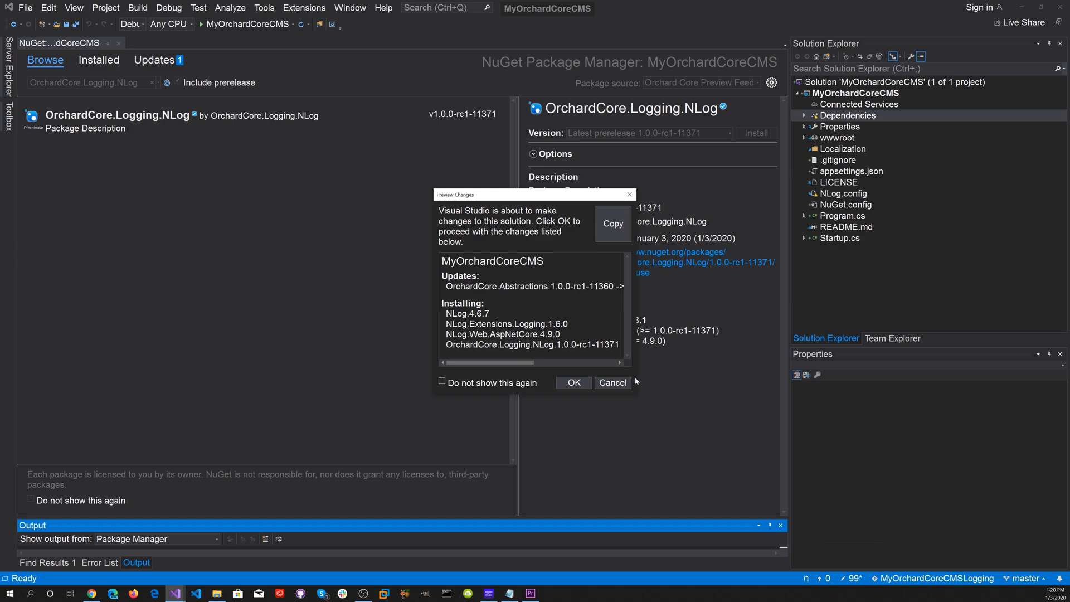
{"action": "left_click", "coordinate": [573, 382]}
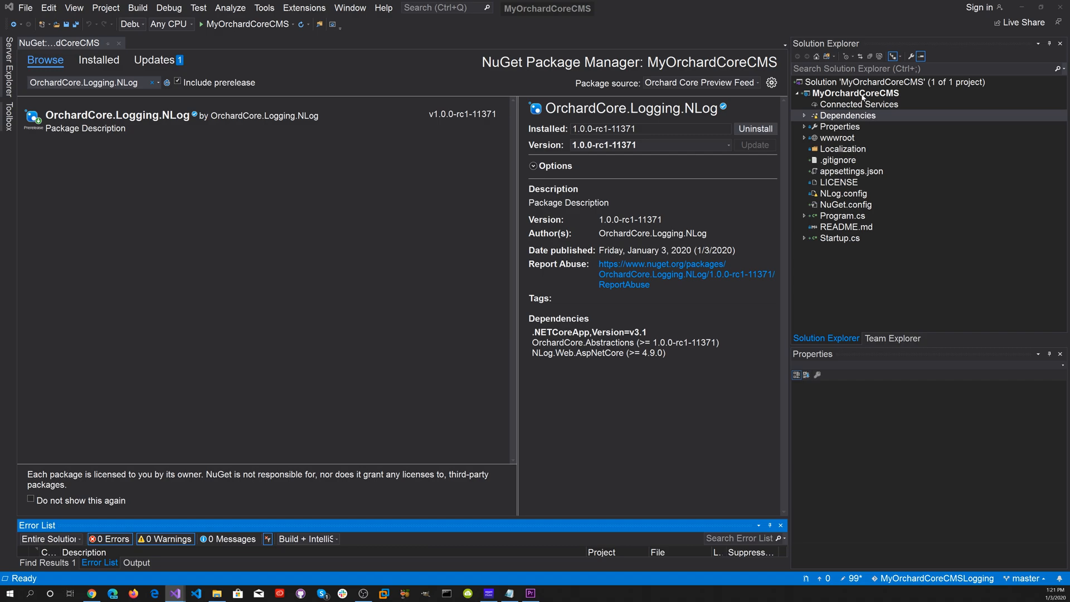
Step: Add a new blank Text File item named NLog.config to the MyOrchardCoreCMS project
{"action": "right_click", "coordinate": [855, 93]}
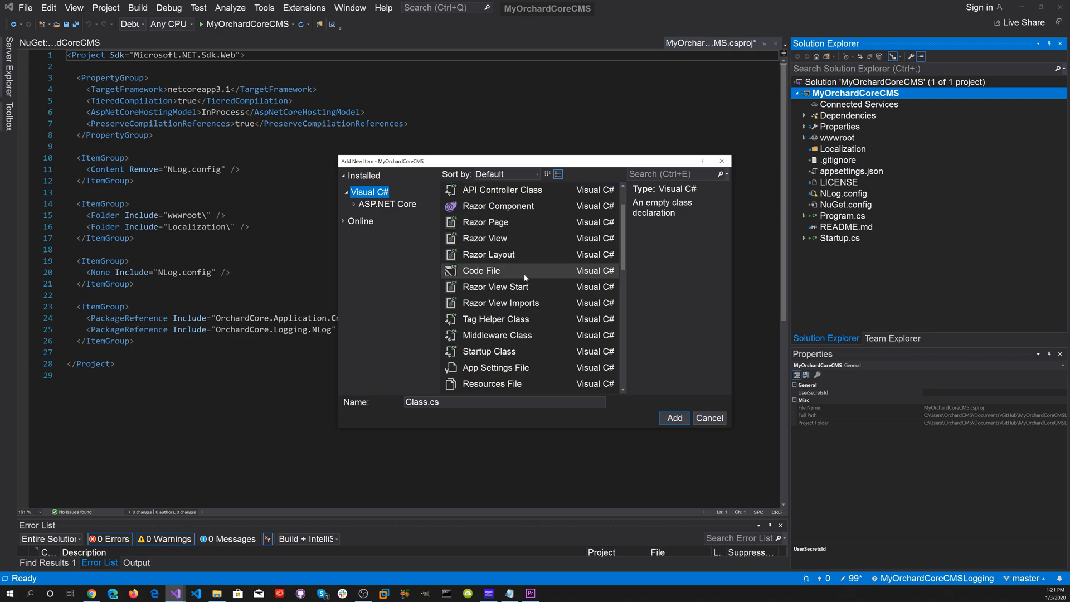
{"action": "left_click", "coordinate": [480, 302]}
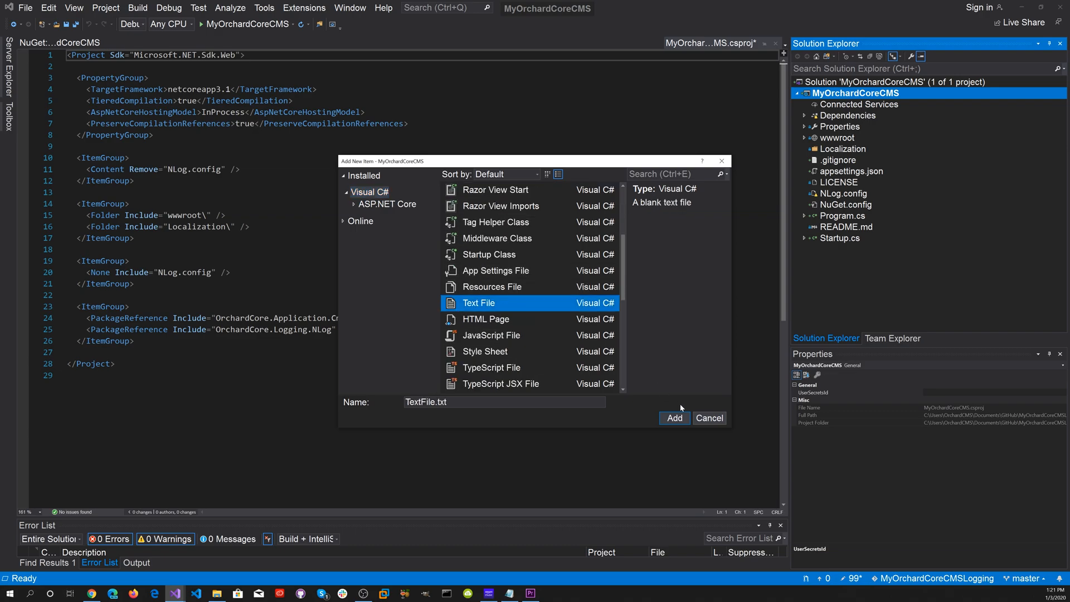
{"action": "left_click", "coordinate": [673, 418]}
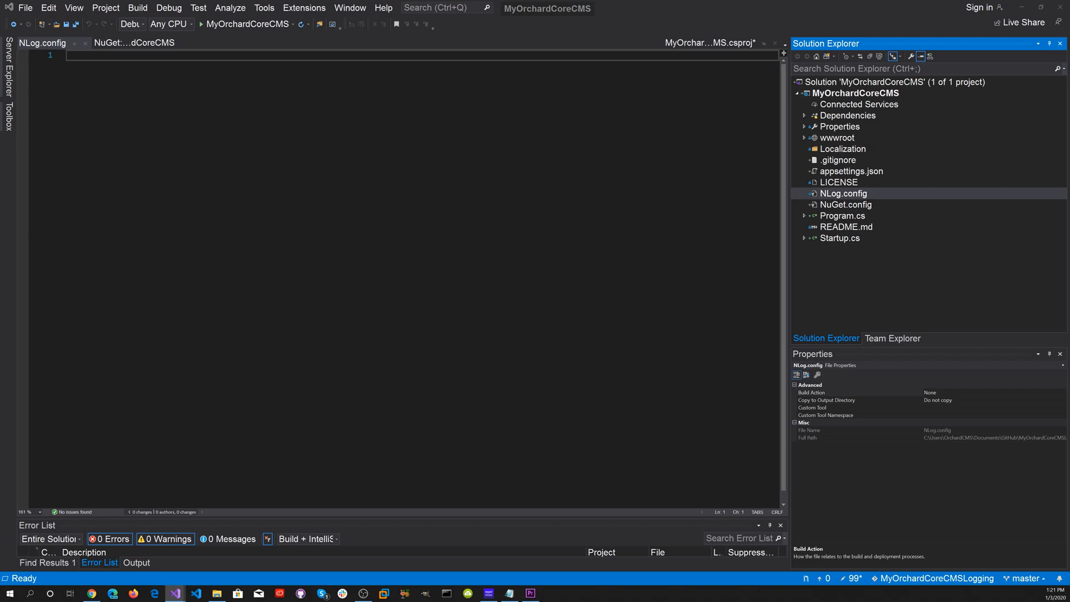
Step: Paste the NLog XML configuration with extensions, file and console targets, and rules
{"action": "left_click", "coordinate": [42, 43]}
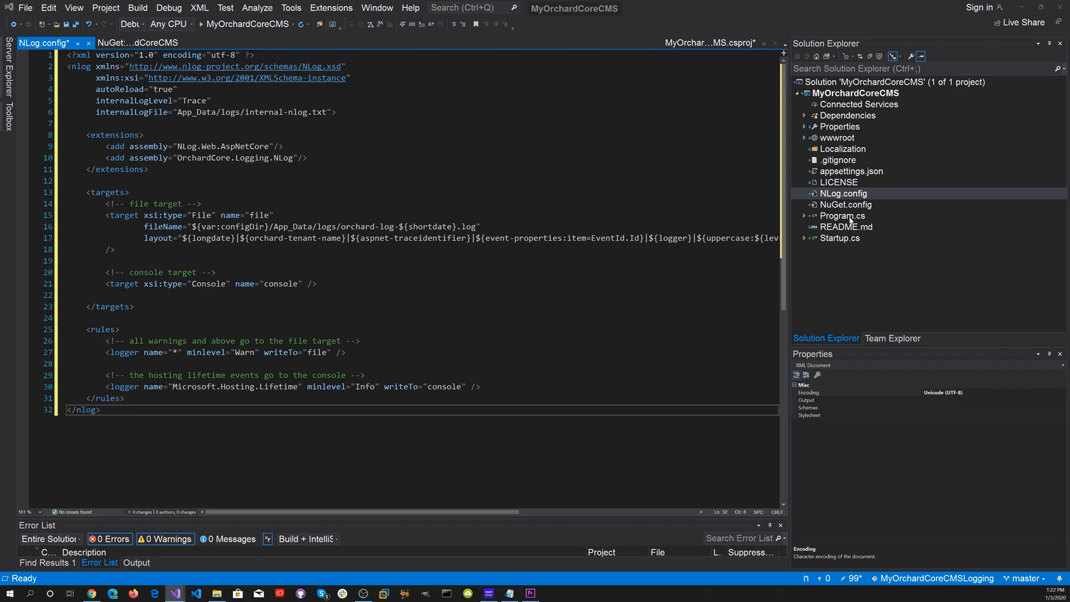
{"action": "mouse_move", "coordinate": [849, 220]}
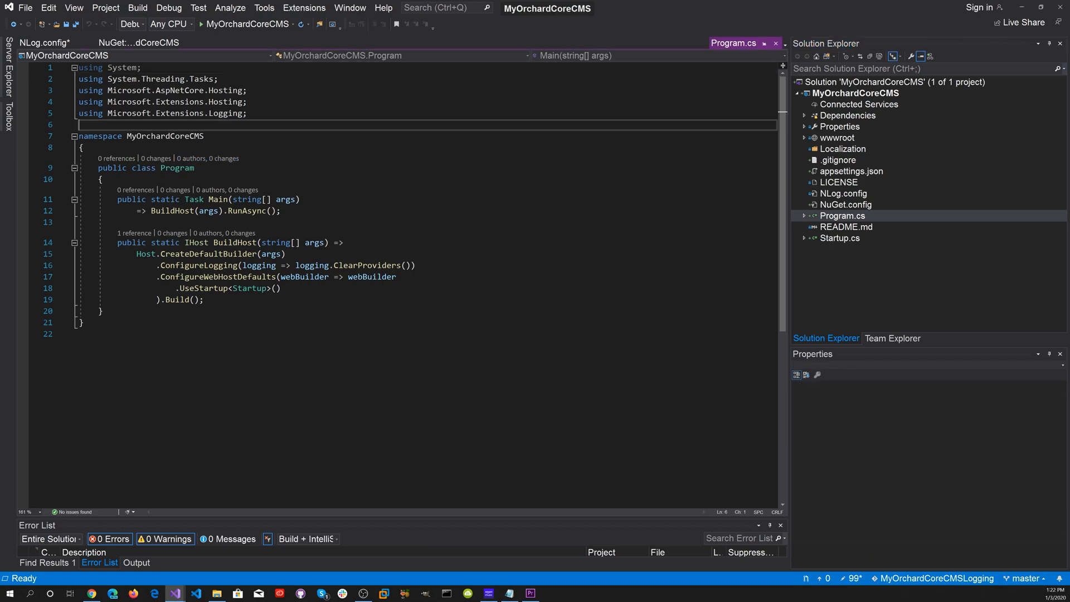
Step: Add 'using OrchardCore.Logging;' and append .UseNLogWeb() to the BuildHost chain
{"action": "type", "text": "using OrchardCore.Logging;"}
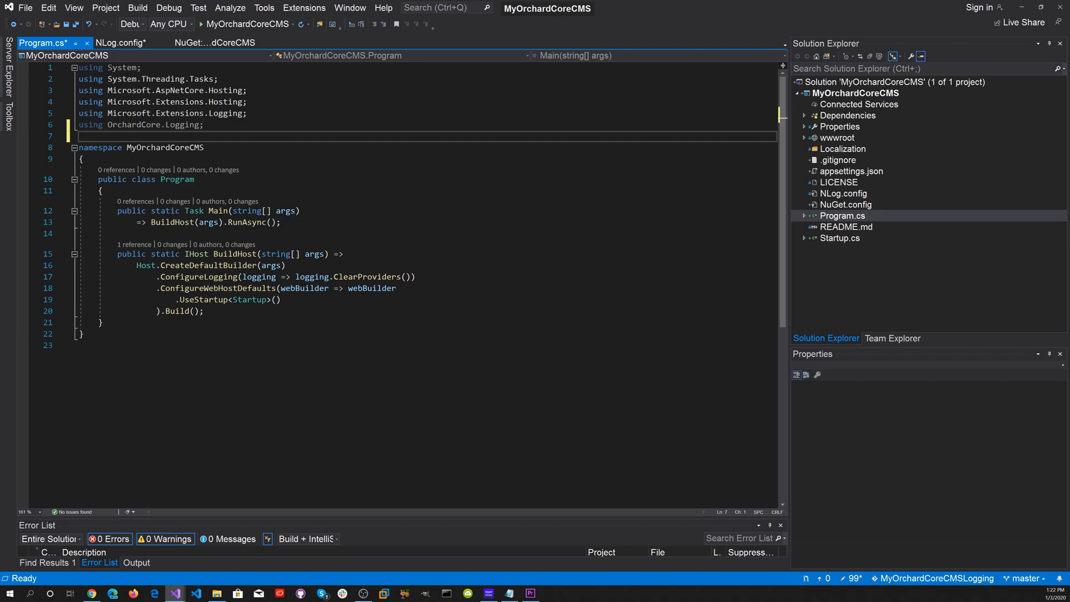
{"action": "type", "text": ".UseNLogWeb()"}
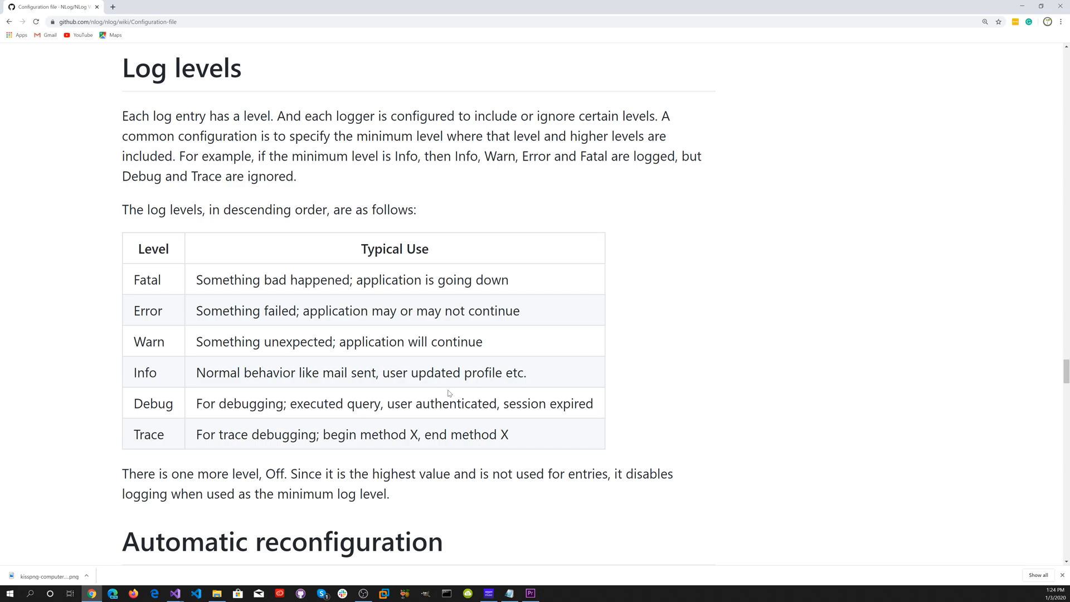
{"action": "mouse_move", "coordinate": [258, 271]}
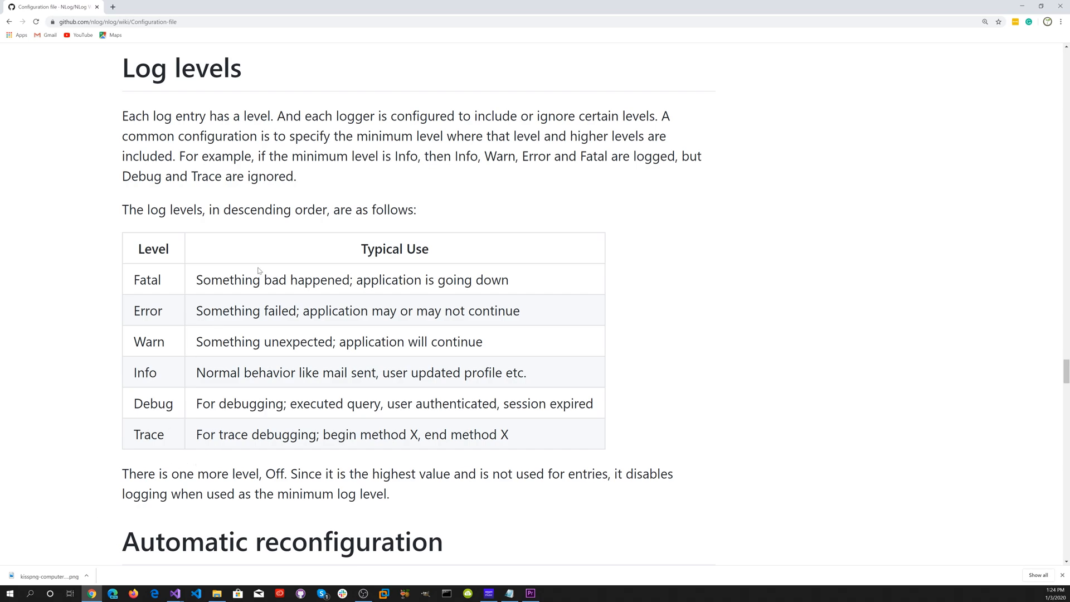
{"action": "mouse_move", "coordinate": [486, 294]}
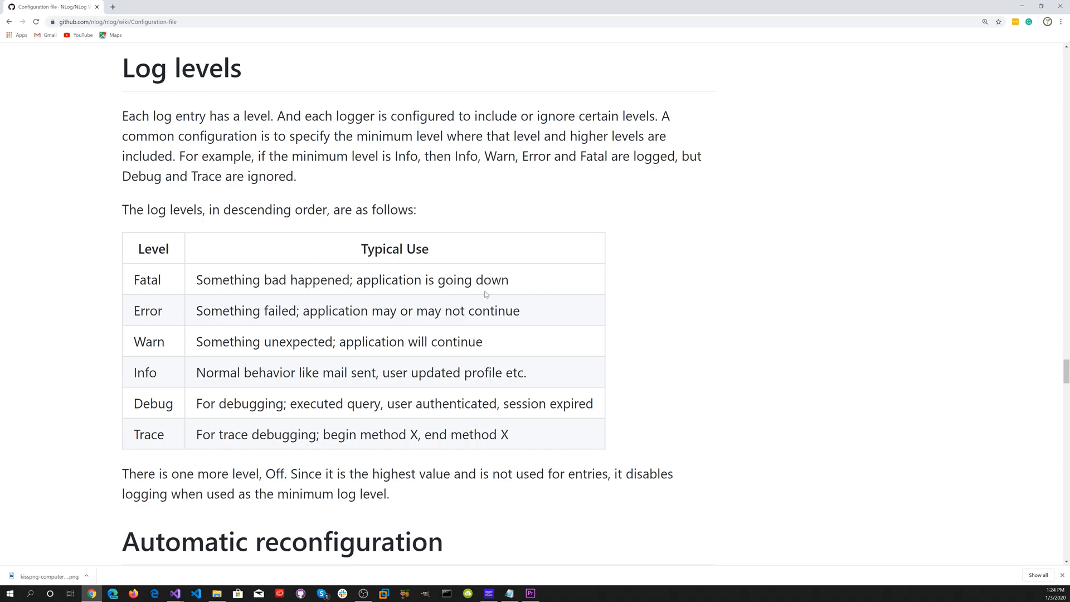
{"action": "mouse_move", "coordinate": [364, 362]}
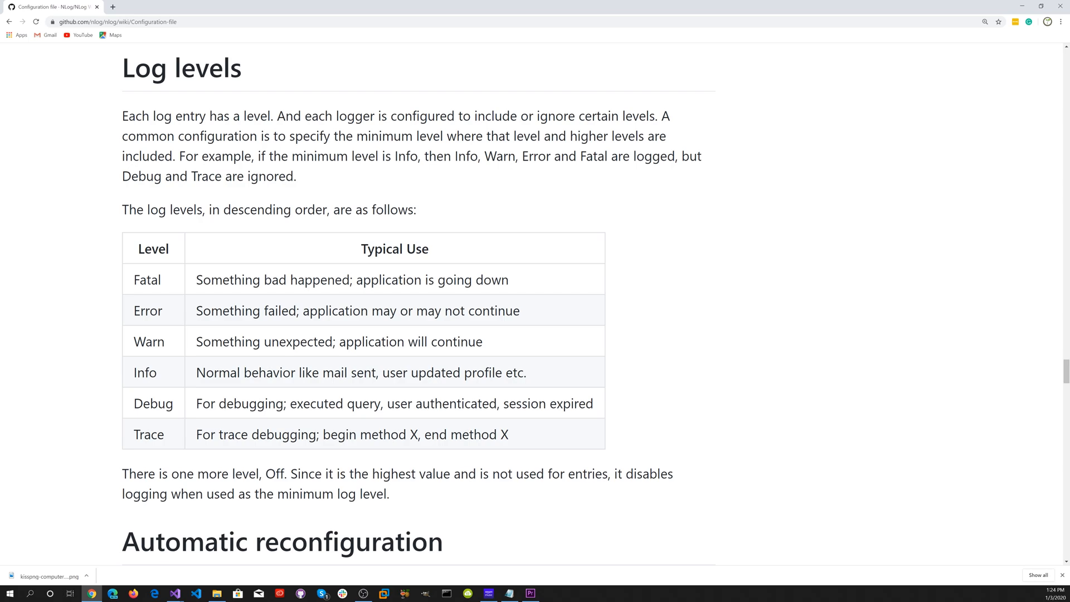
{"action": "mouse_move", "coordinate": [166, 368]}
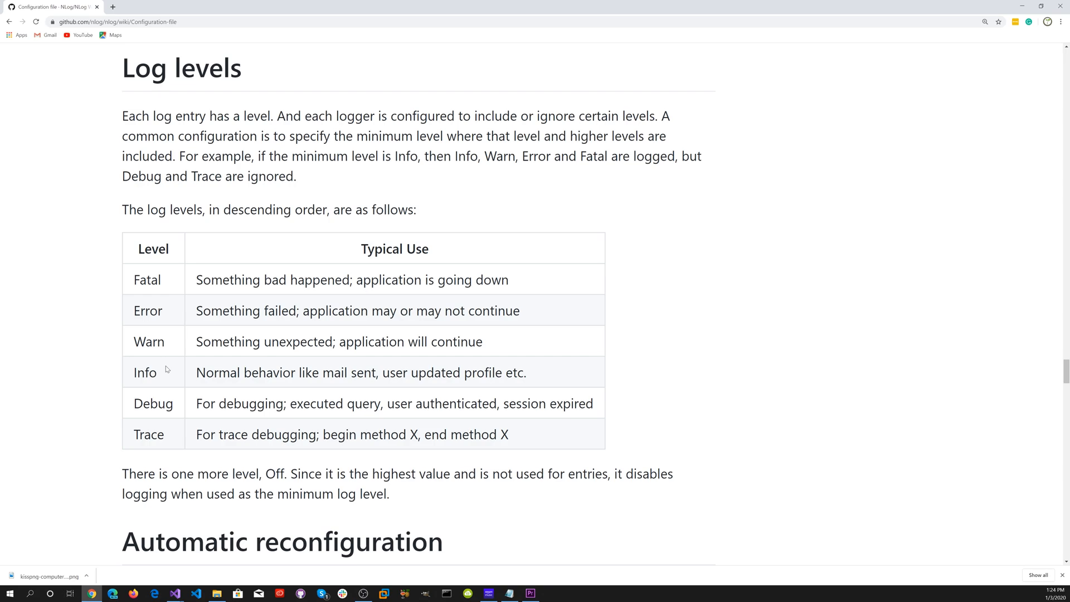
{"action": "mouse_move", "coordinate": [138, 416]}
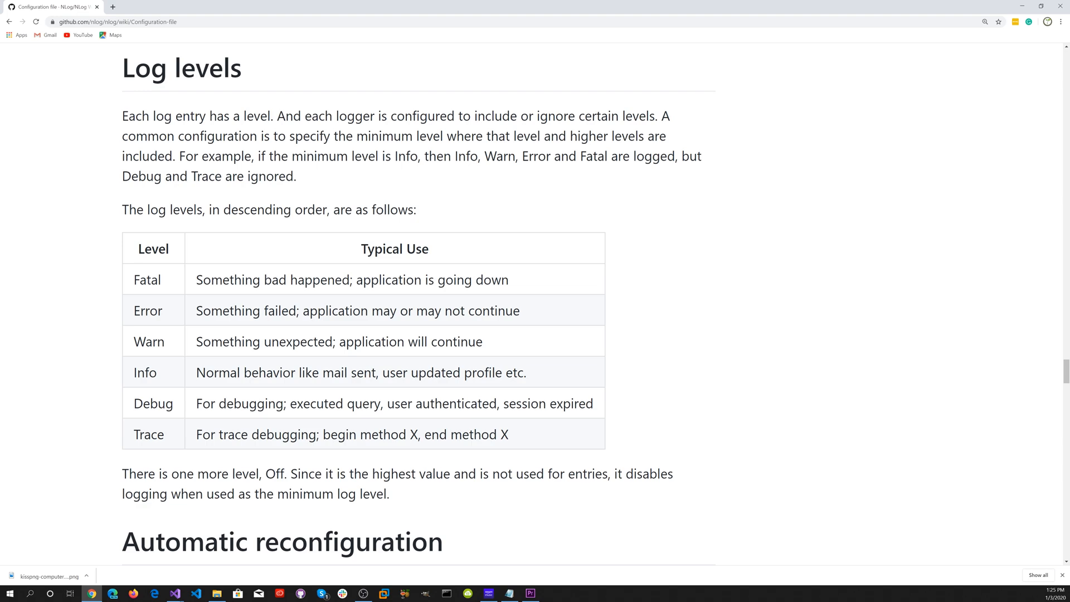
{"action": "left_click", "coordinate": [174, 591]}
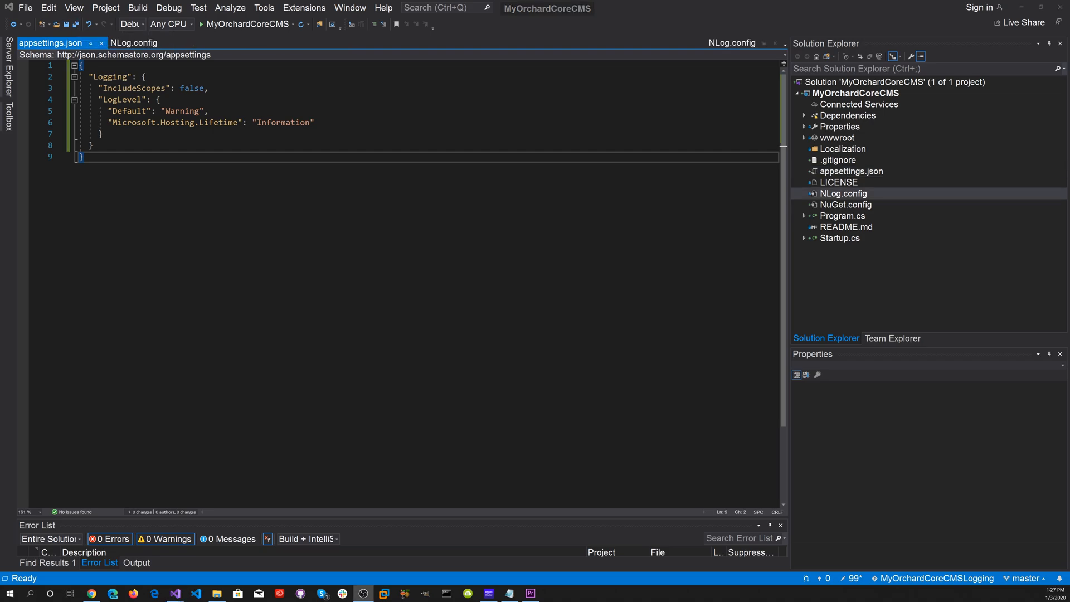
Step: Review NLog.config, then launch the MyOrchardCoreCMS site with the run button
{"action": "left_click", "coordinate": [134, 43]}
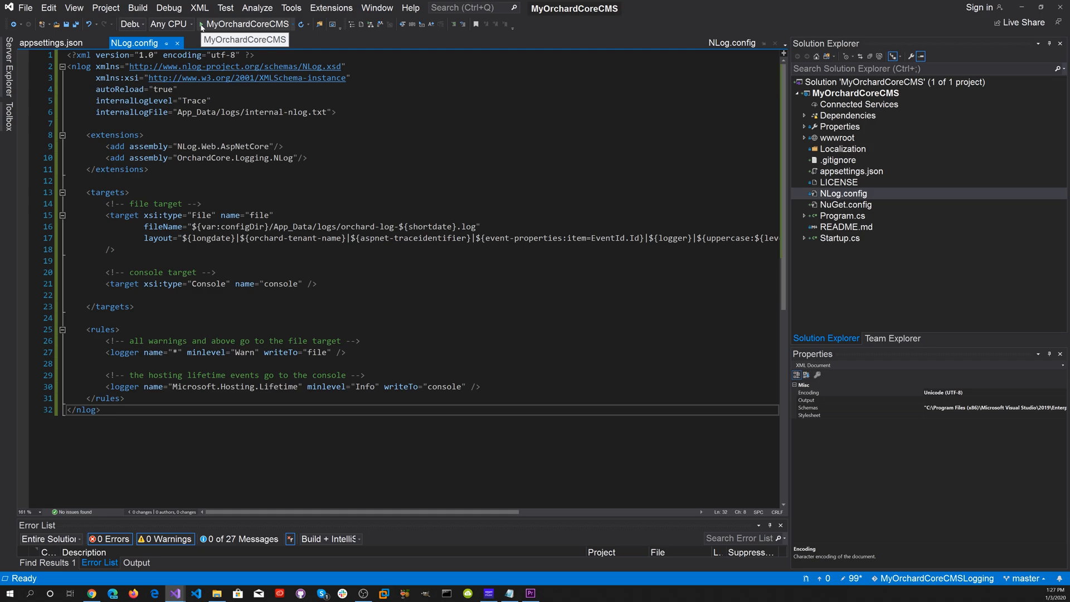
{"action": "left_click", "coordinate": [136, 562]}
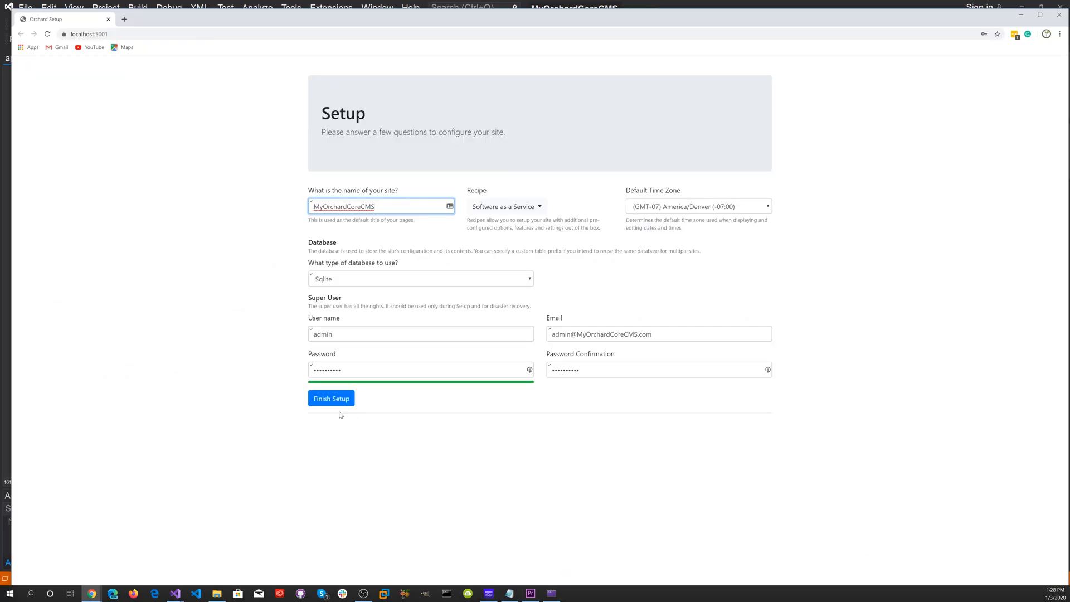
Step: Submit Finish Setup on the Orchard Setup page and wait for the welcome page
{"action": "left_click", "coordinate": [331, 398]}
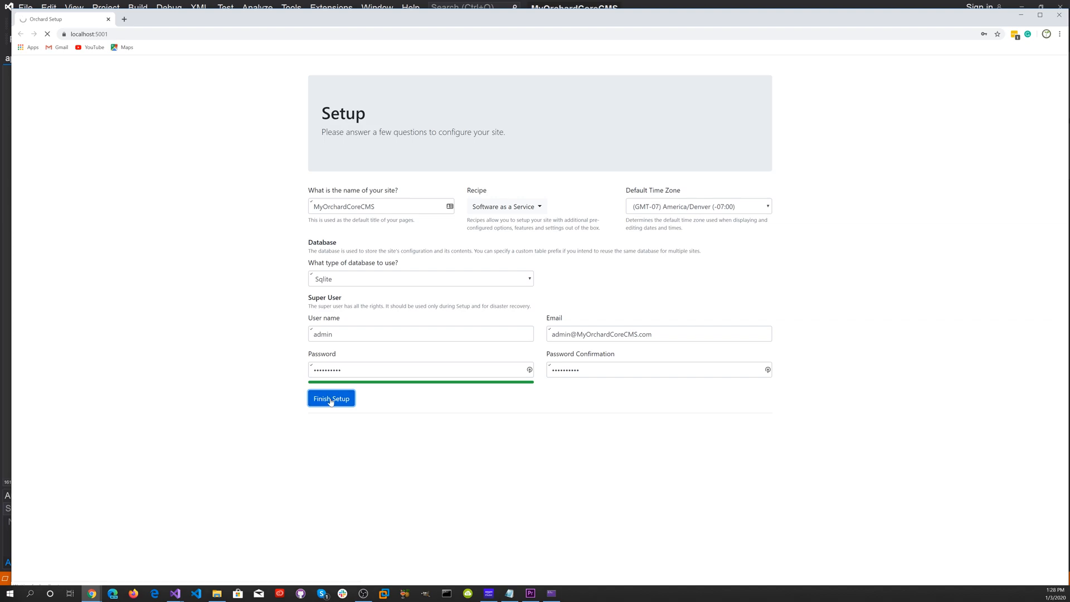
{"action": "left_click", "coordinate": [331, 398]}
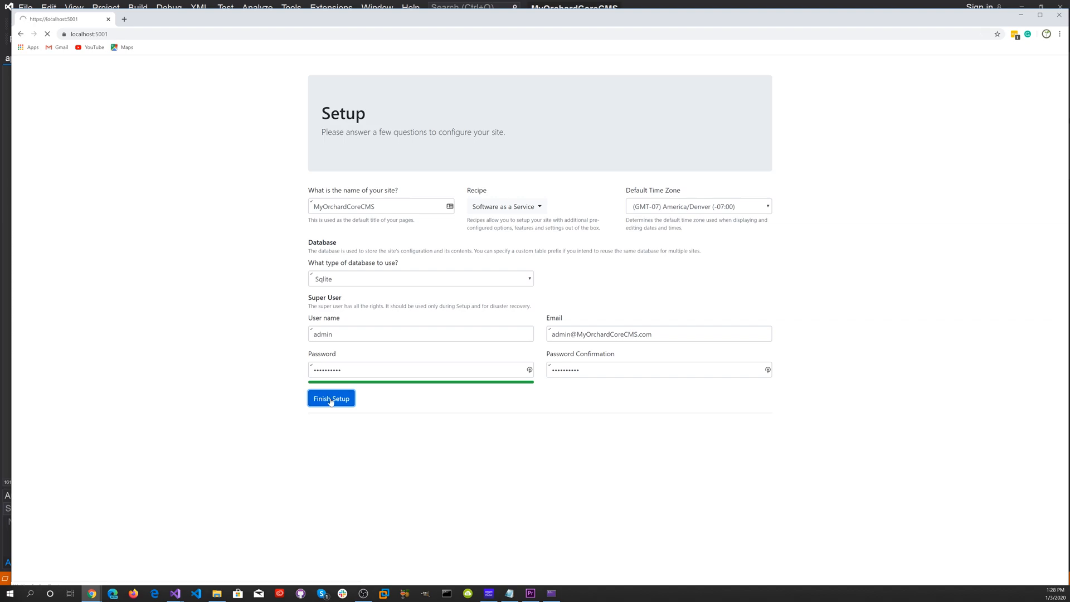
{"action": "left_click", "coordinate": [331, 398]}
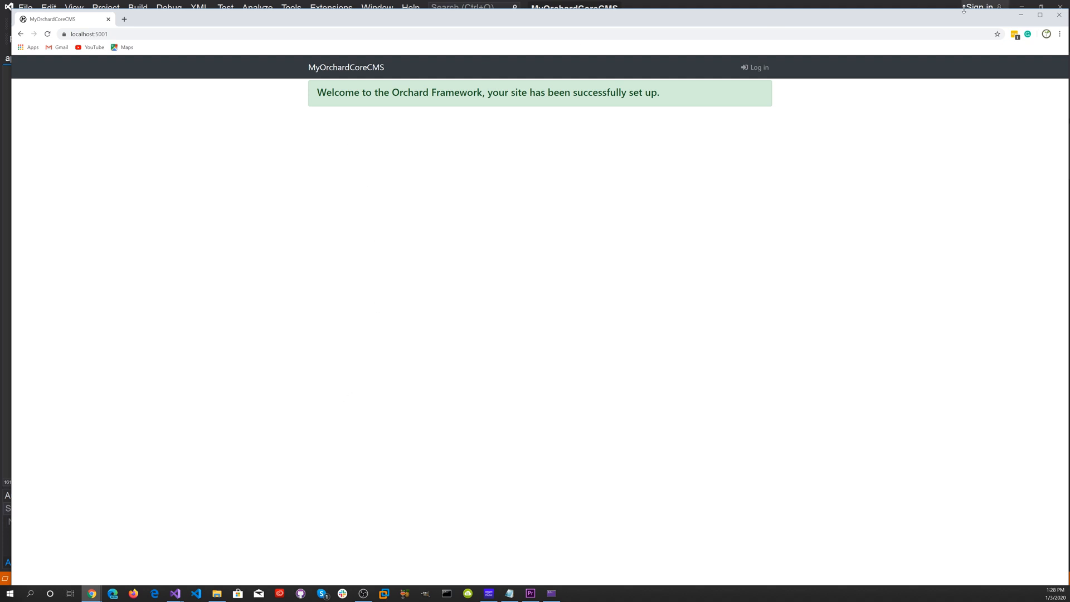
{"action": "mouse_move", "coordinate": [1059, 14]}
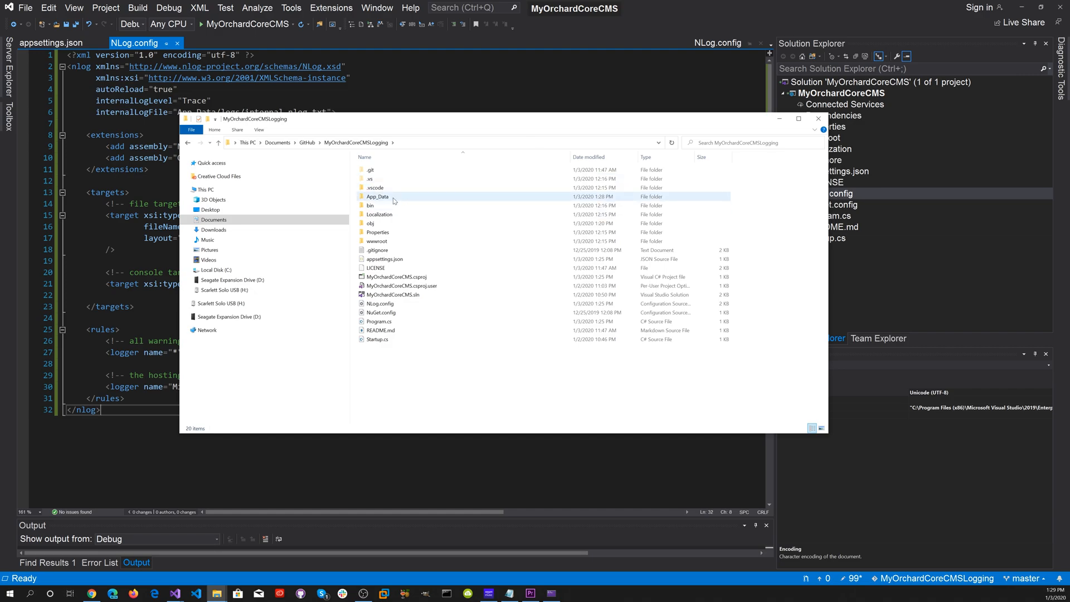
Step: Navigate App_Data/logs, open internal-nlog.txt in Notepad and scroll through the trace entries
{"action": "double_click", "coordinate": [378, 196]}
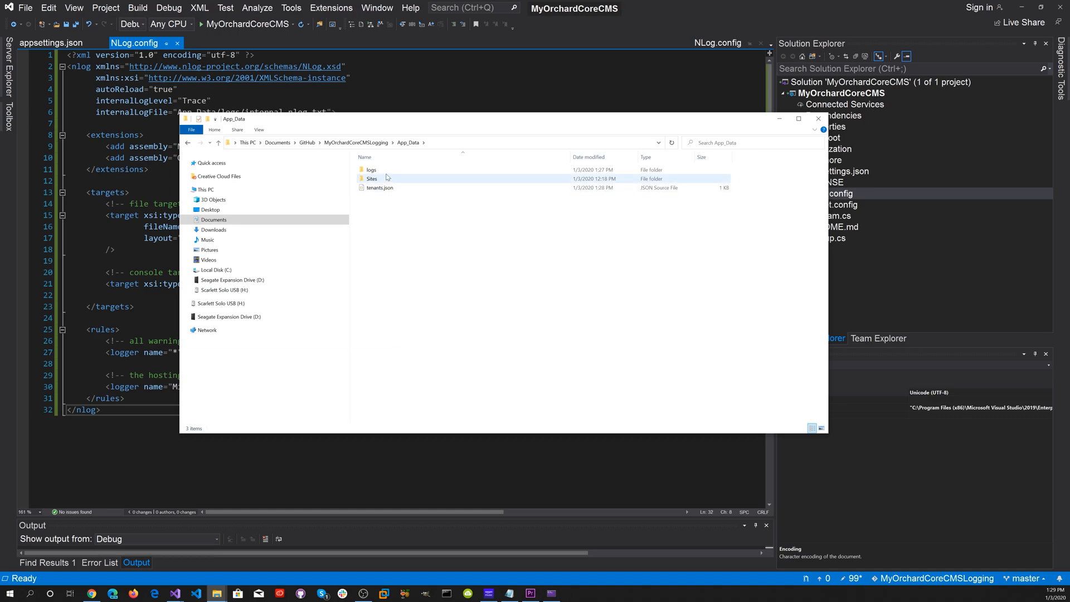
{"action": "double_click", "coordinate": [371, 170]}
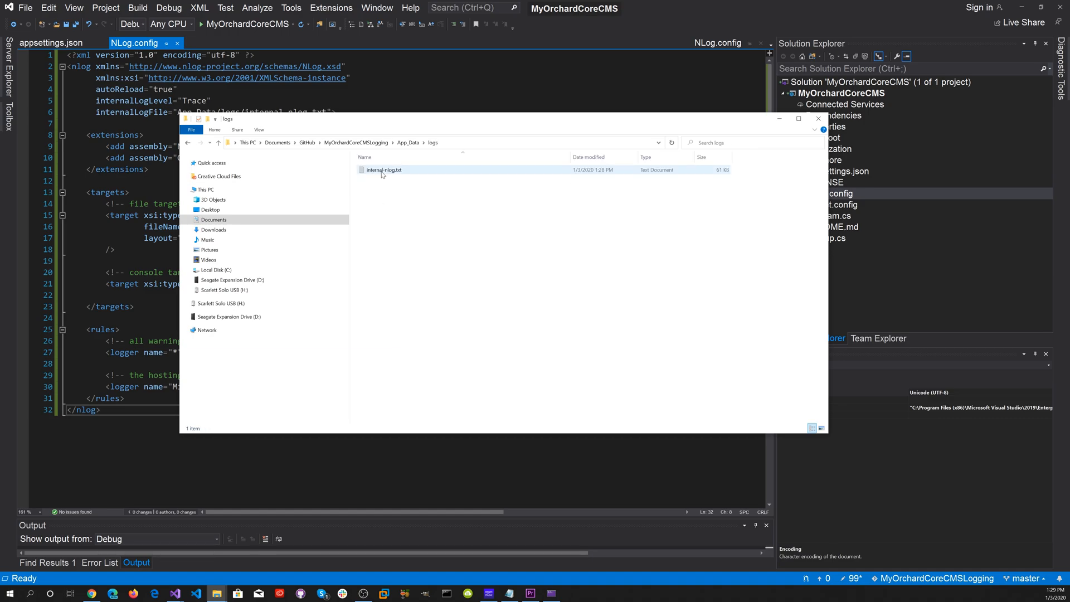
{"action": "double_click", "coordinate": [383, 170]}
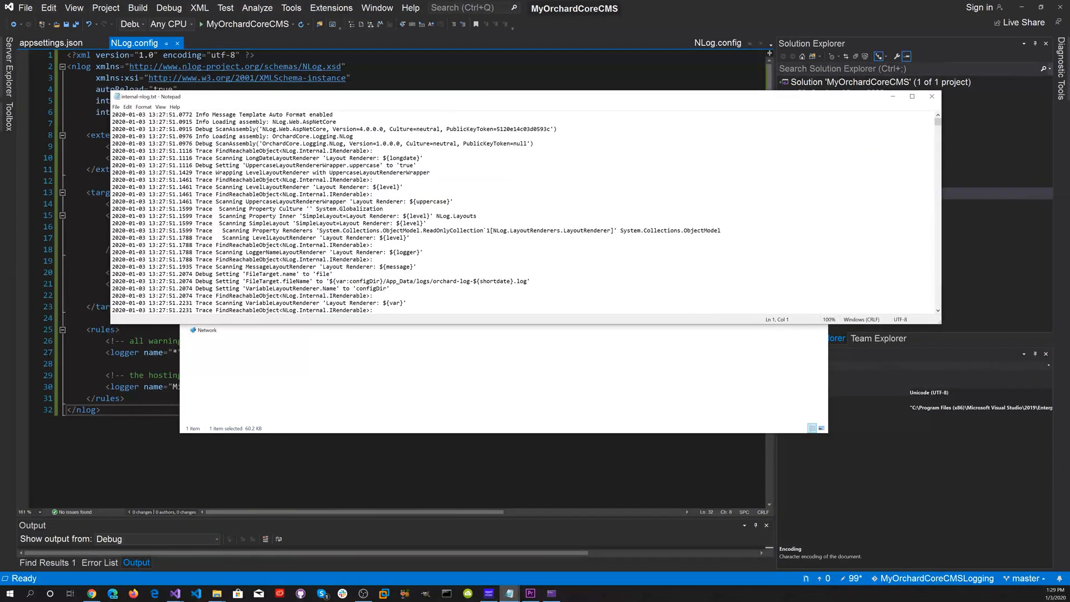
{"action": "scroll", "scroll_direction": "down", "scroll_amount": 3}
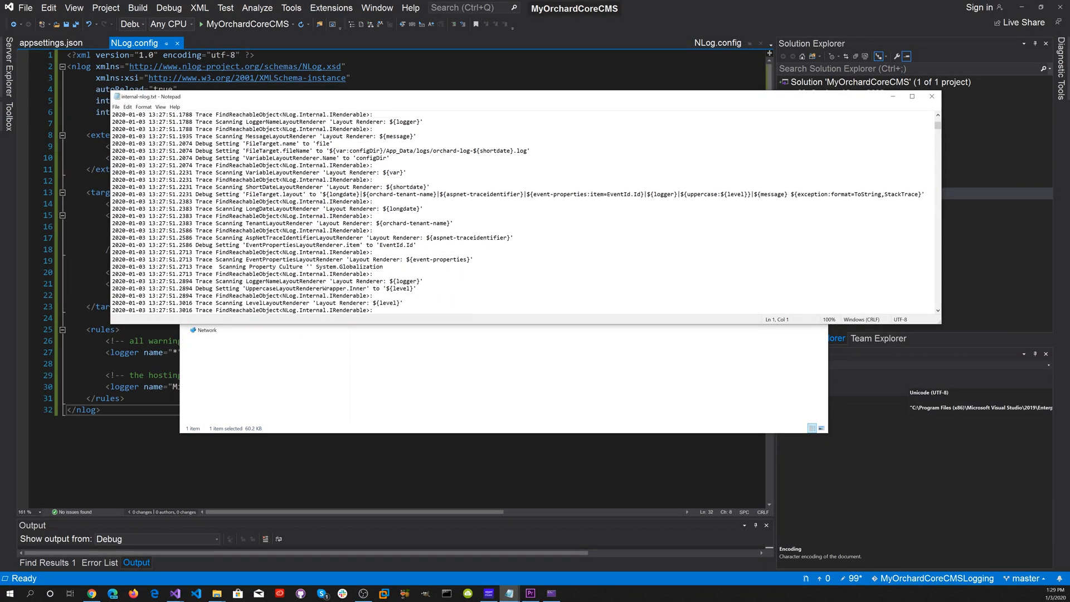